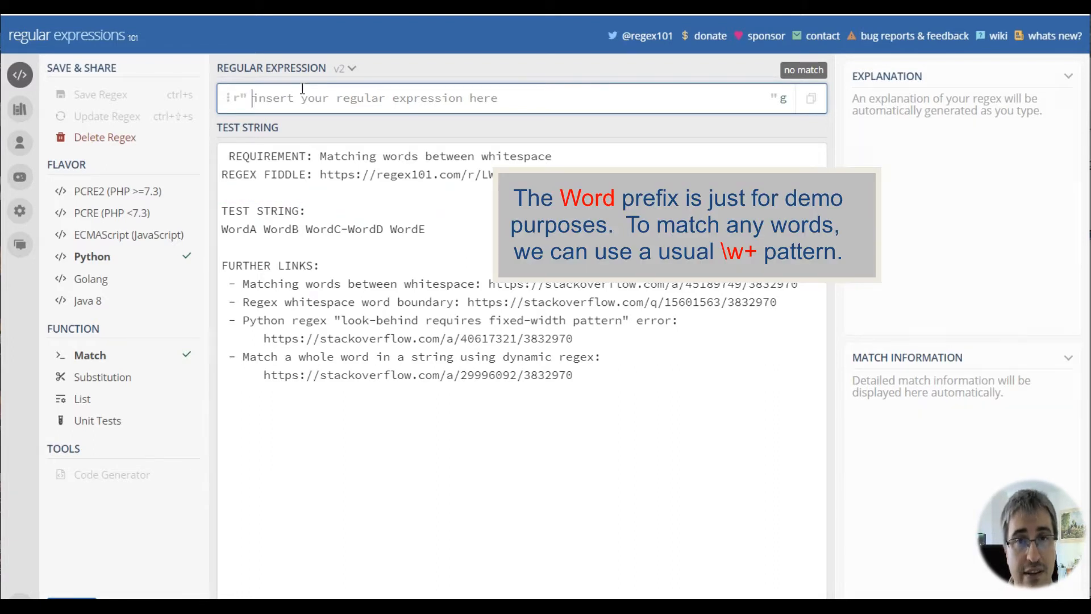
Enter the pattern Word\w* so all five Word-prefixed tokens match.
type("W")
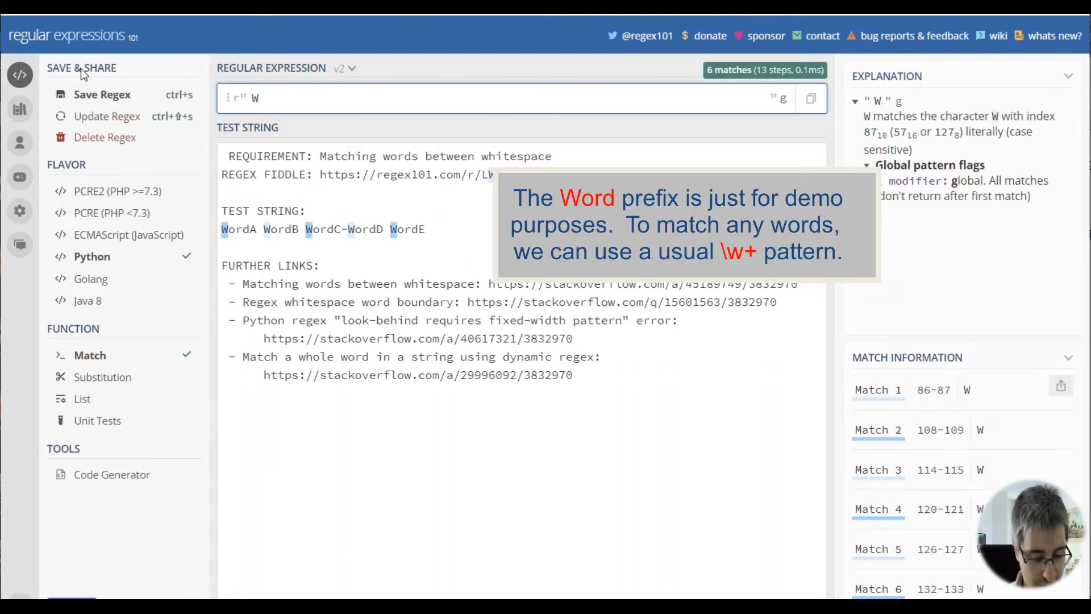
type("ord")
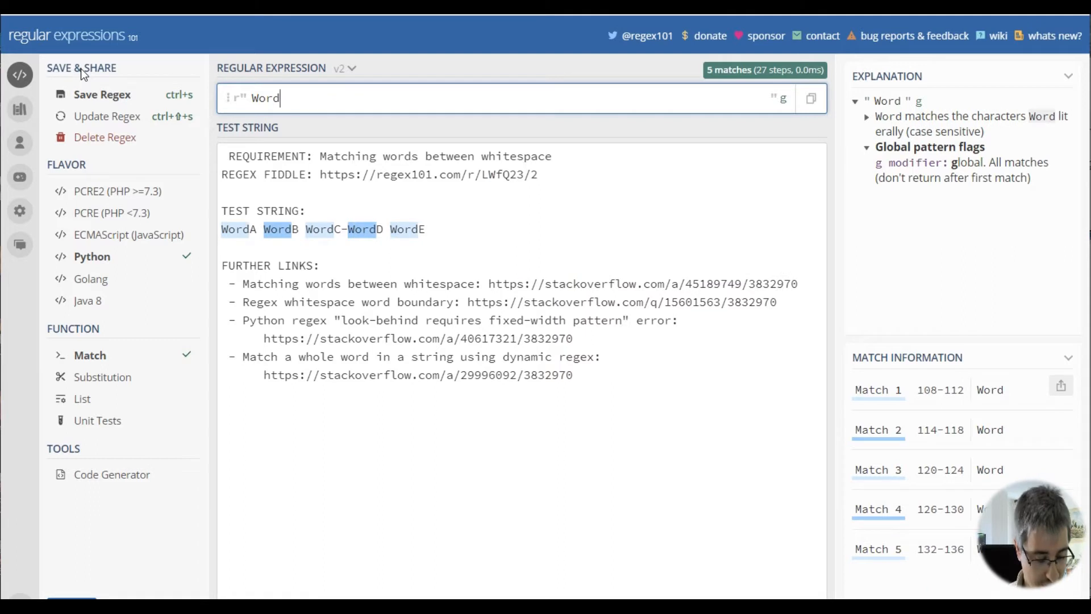
type("\\w*")
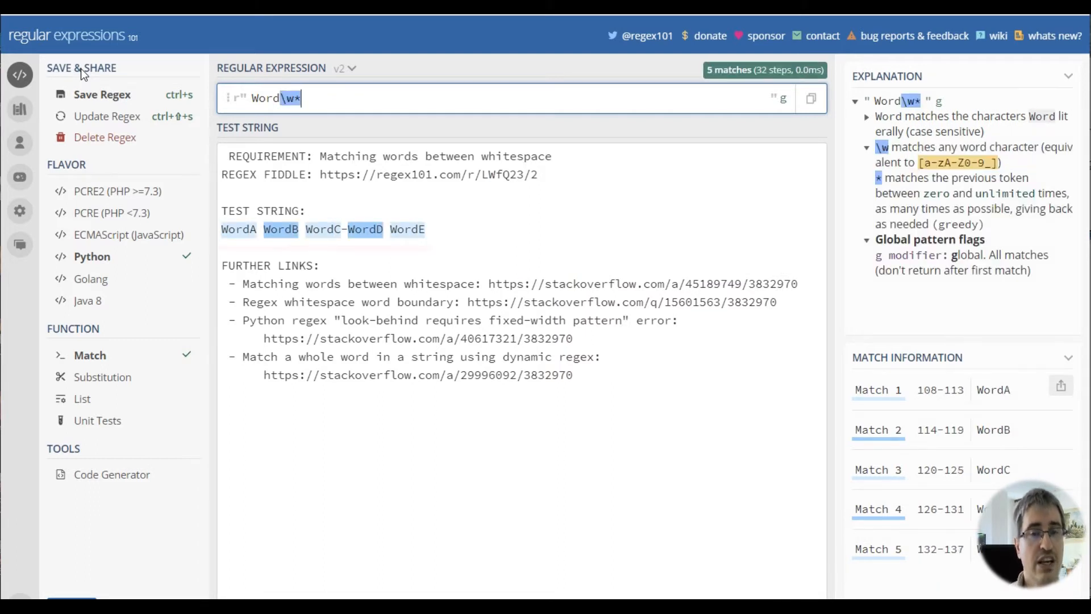
mouse_move(239, 229)
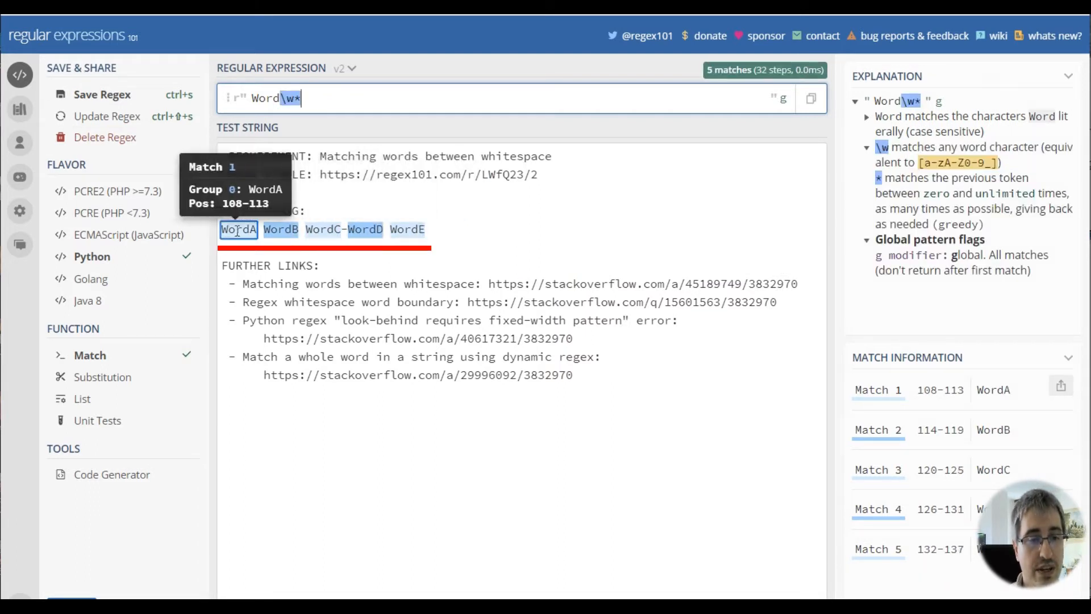
mouse_move(298, 239)
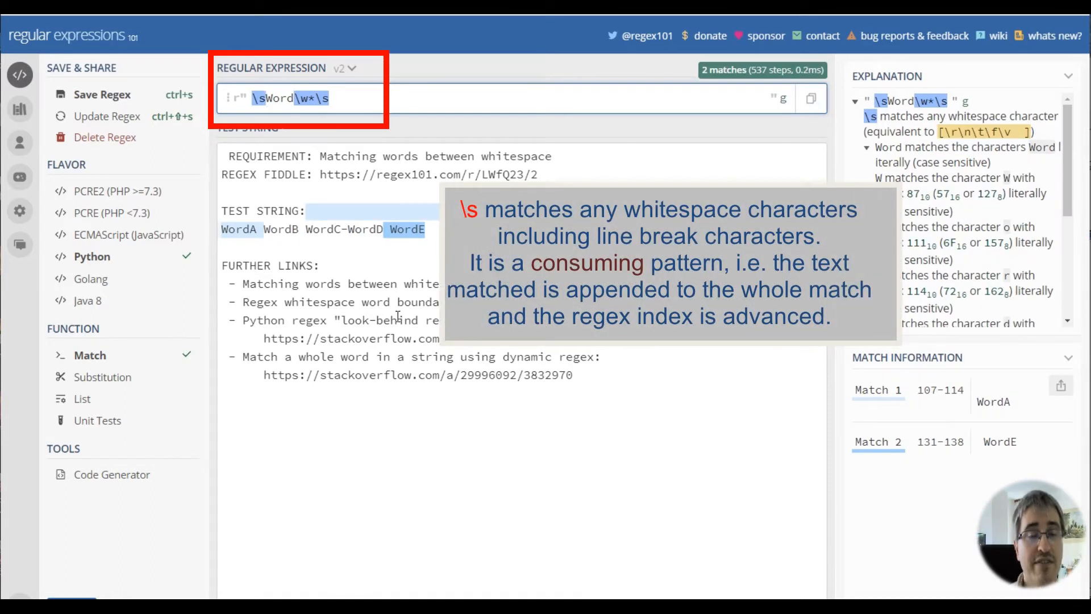
mouse_move(241, 229)
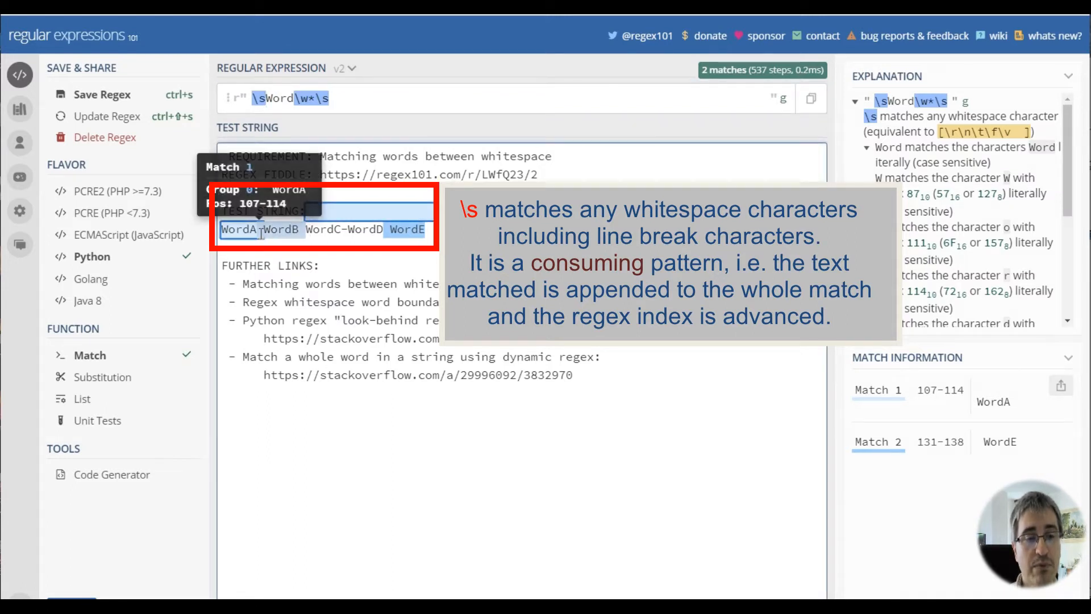
mouse_move(276, 142)
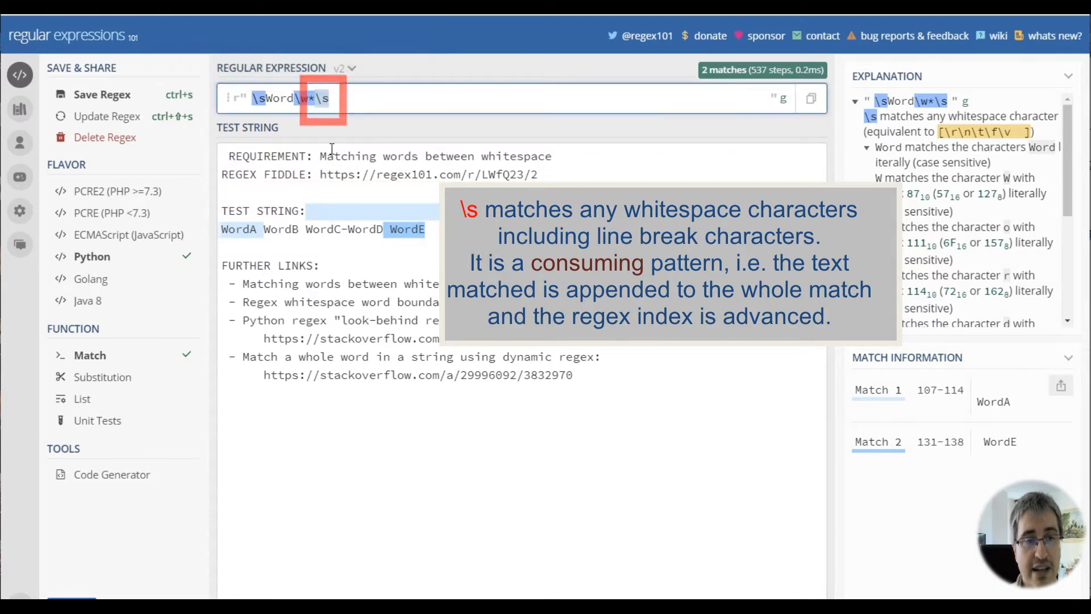
mouse_move(241, 230)
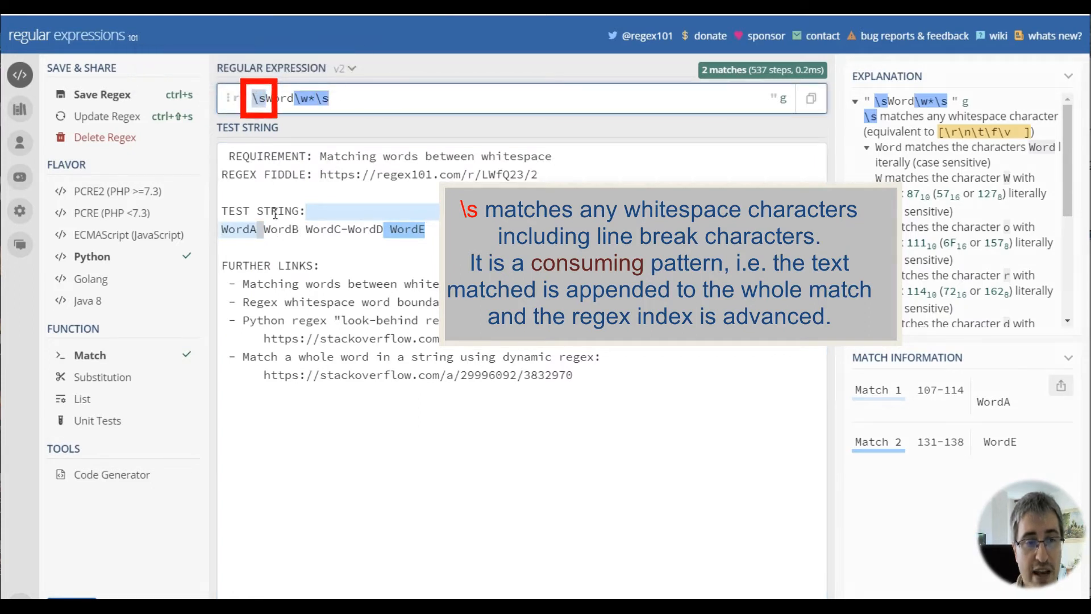
mouse_move(248, 232)
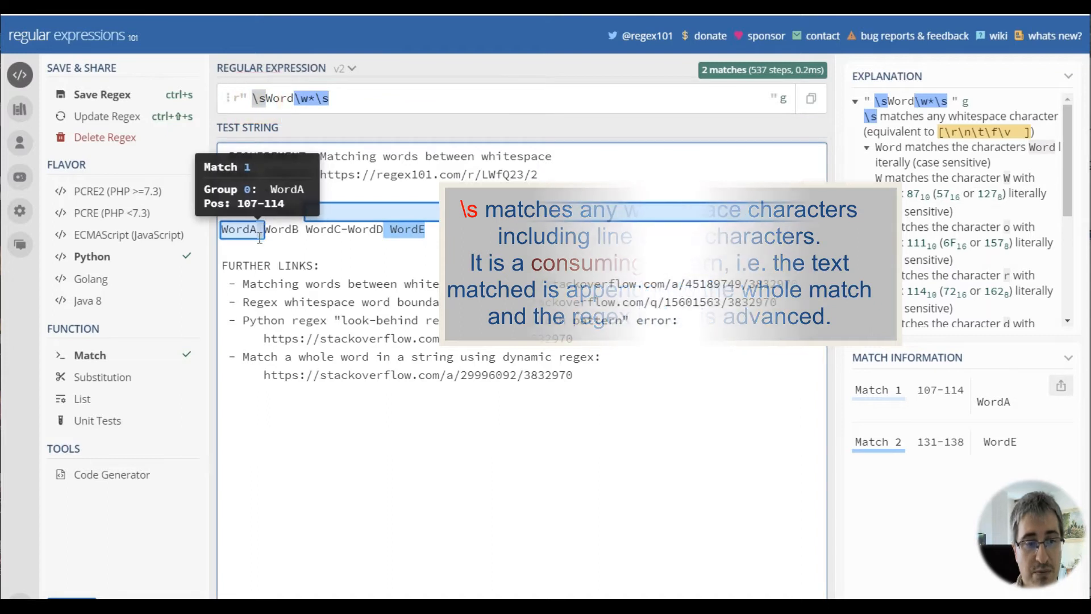
mouse_move(268, 98)
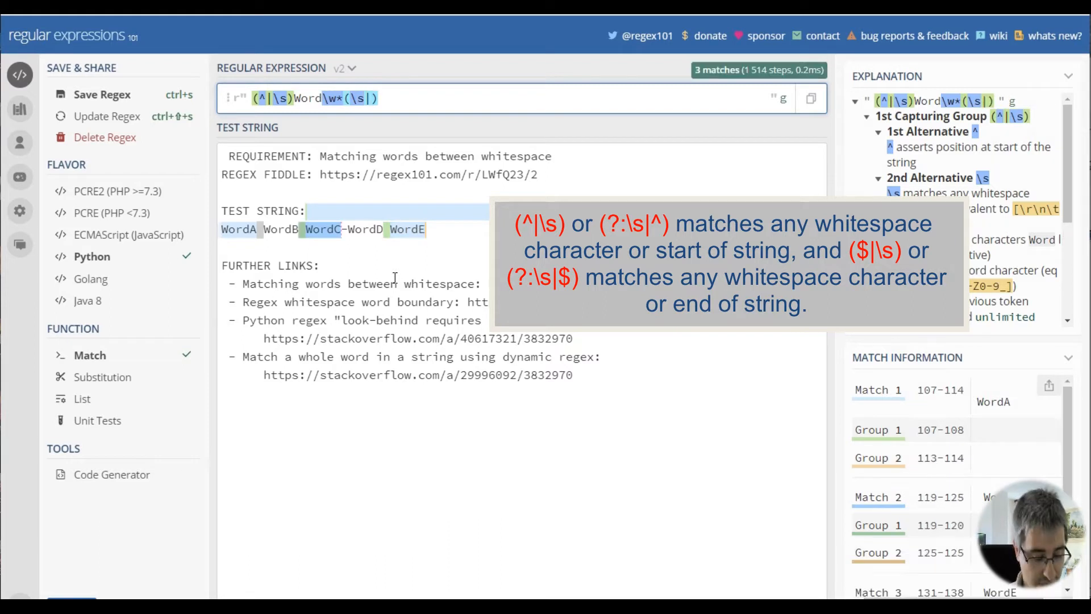
Complete the trailing group as (\s|$) so the word may end the string.
type("$")
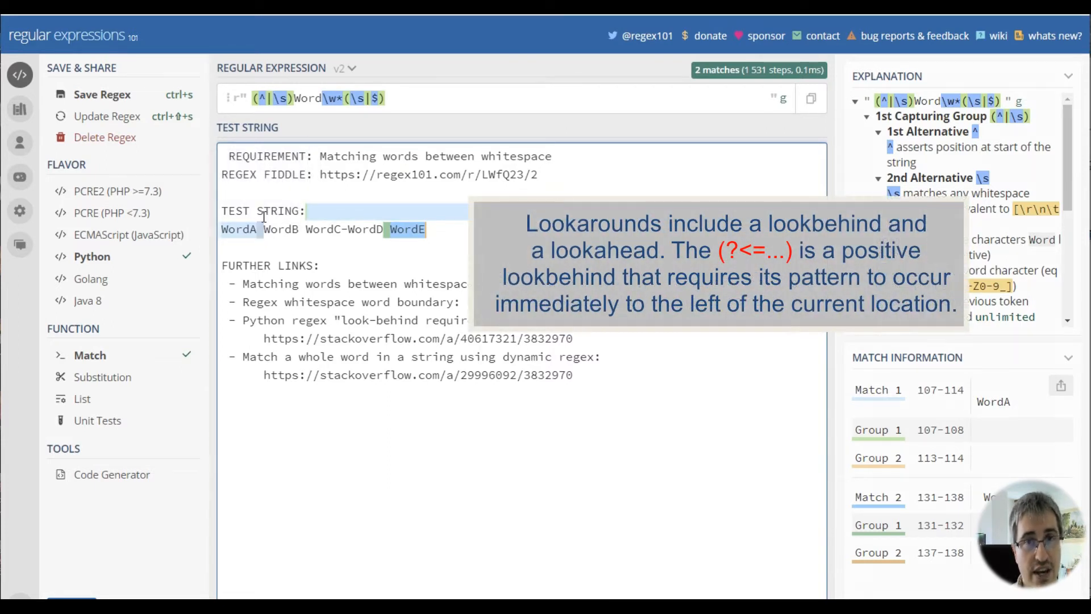
mouse_move(261, 98)
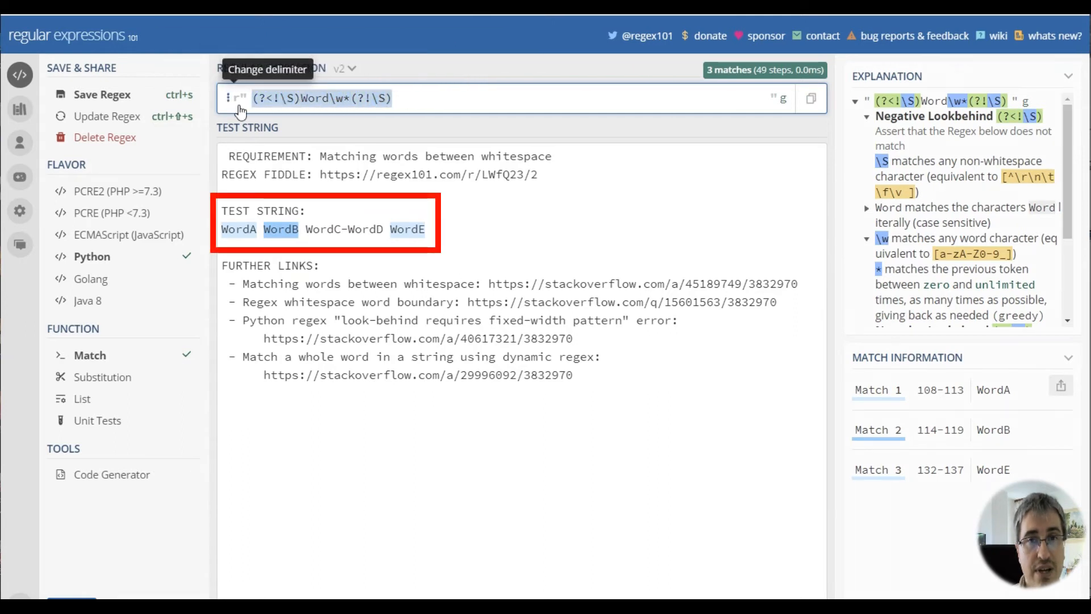
mouse_move(282, 98)
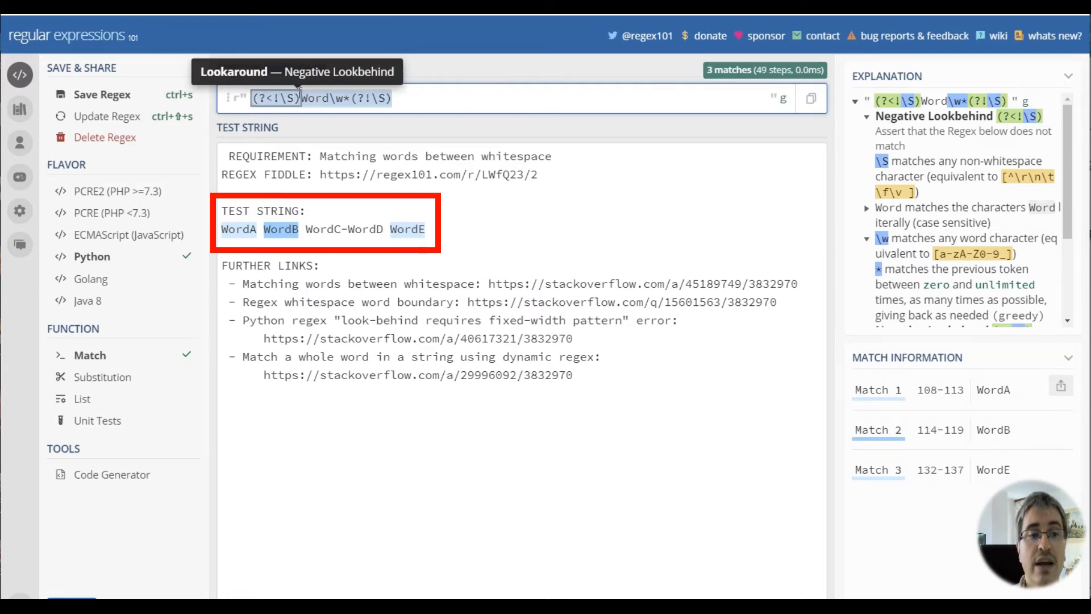
mouse_move(327, 99)
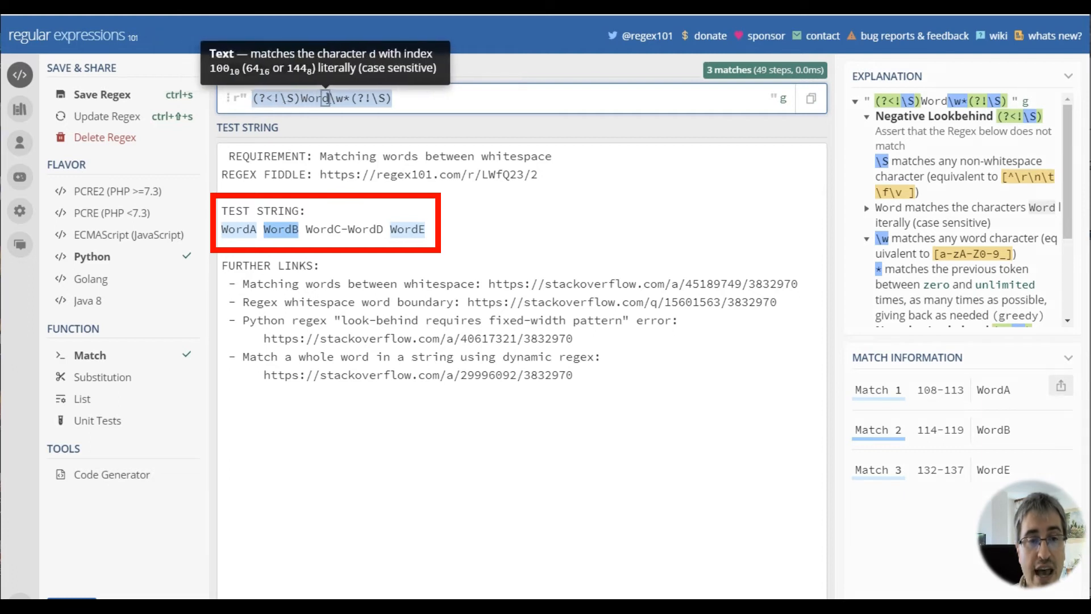
mouse_move(380, 98)
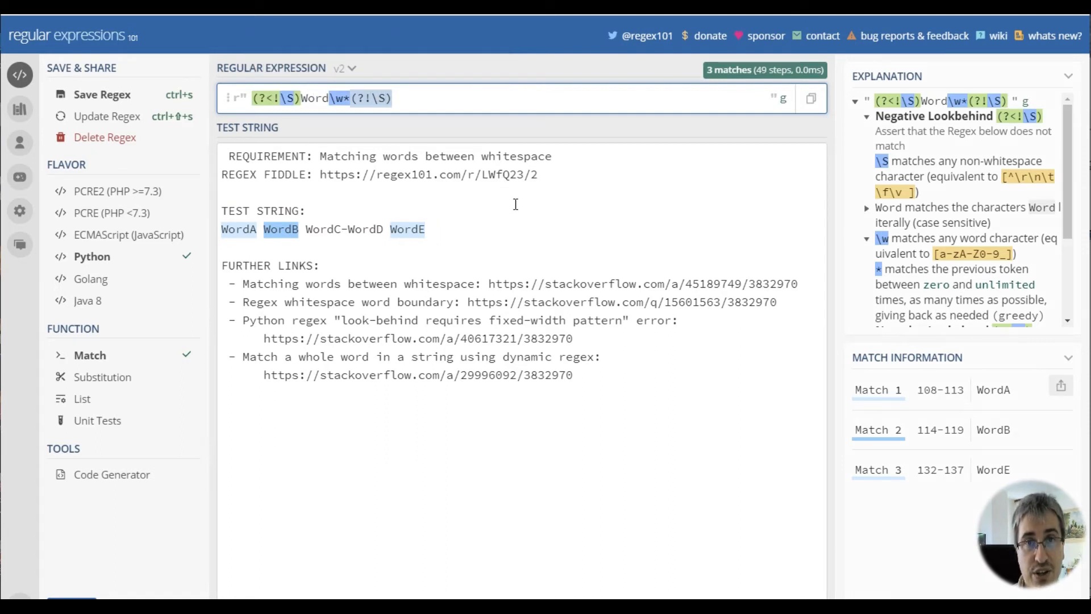
mouse_move(279, 230)
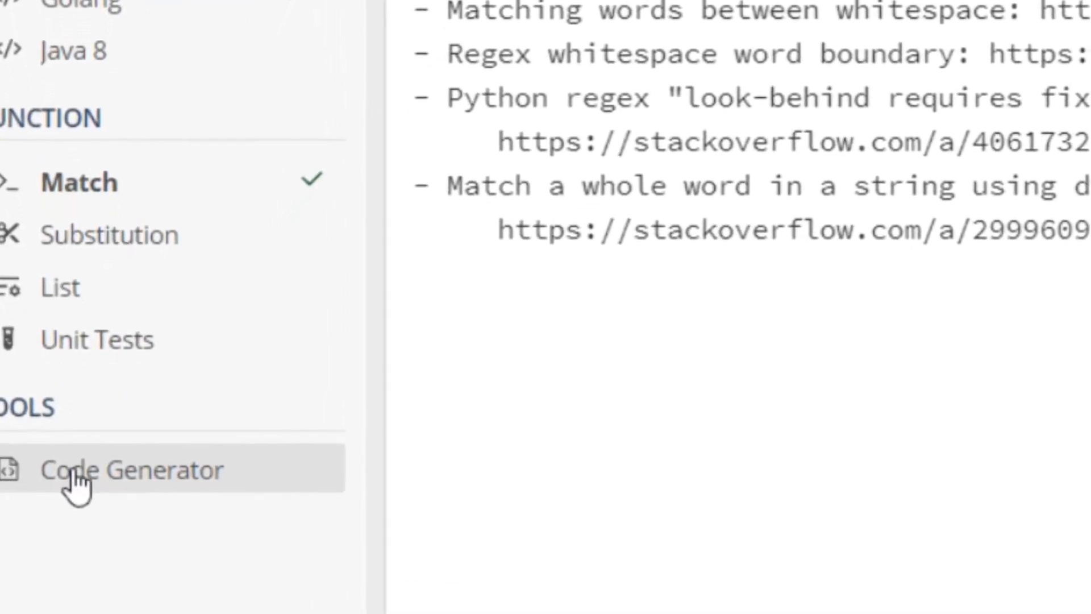
Generate code from the lookaround regex via the Code Generator and switch it to JavaScript.
left_click(113, 470)
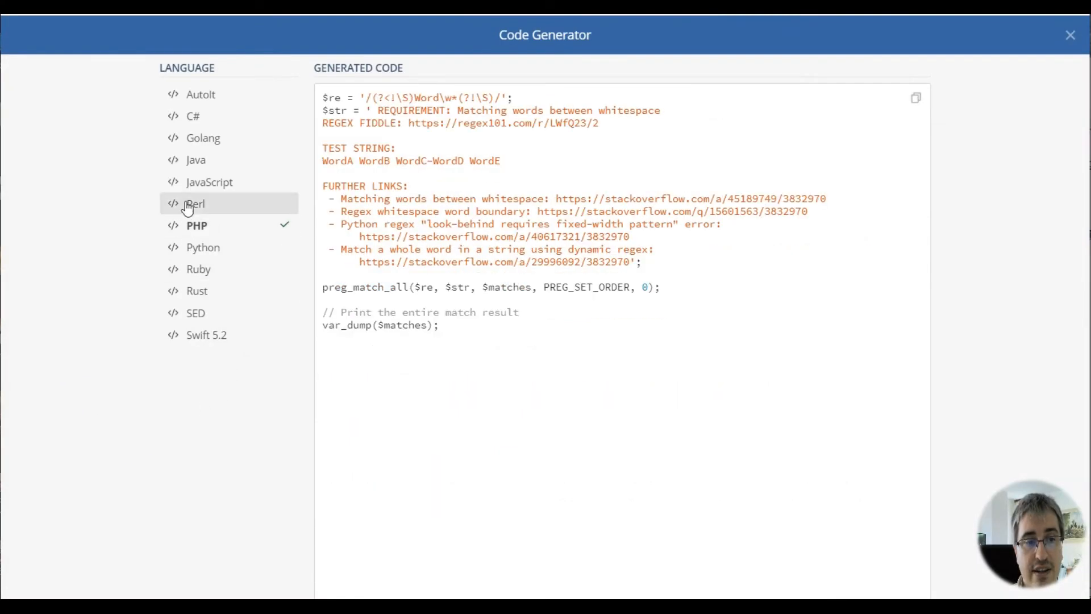
left_click(211, 182)
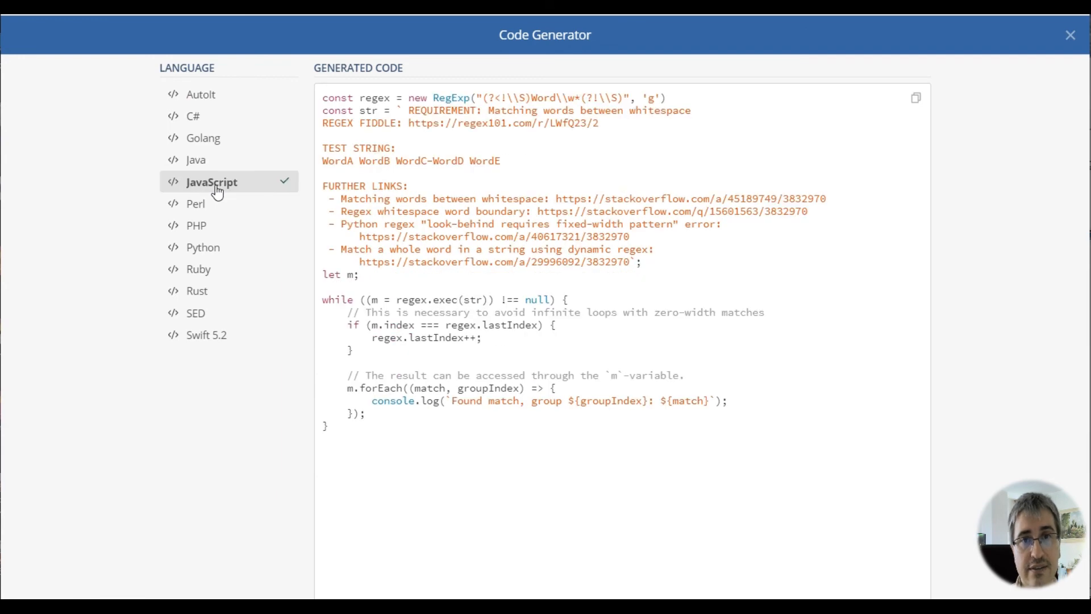
left_click(1068, 34)
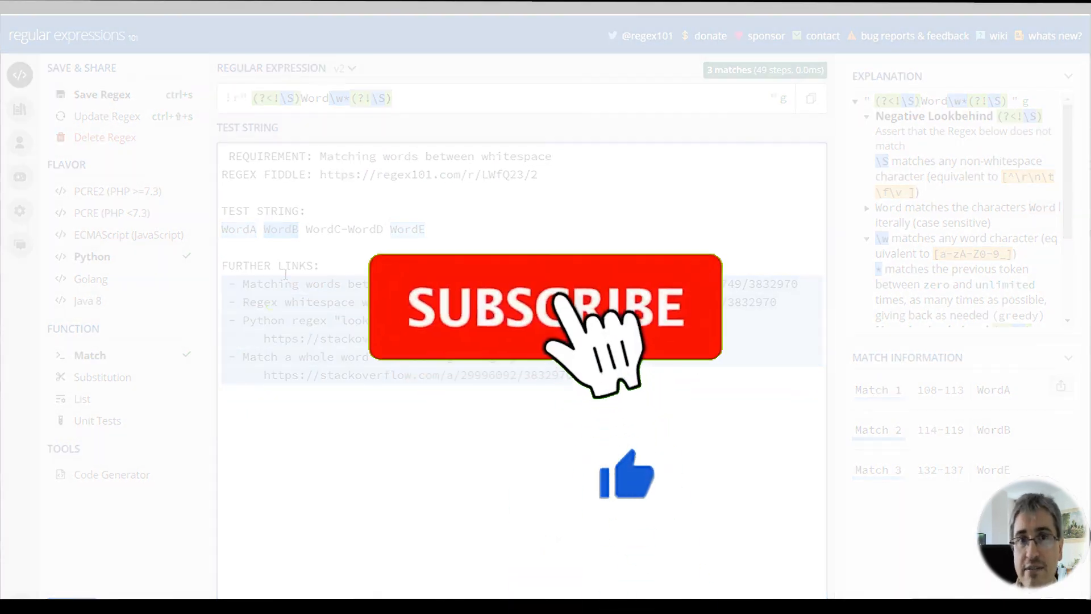
left_click(544, 309)
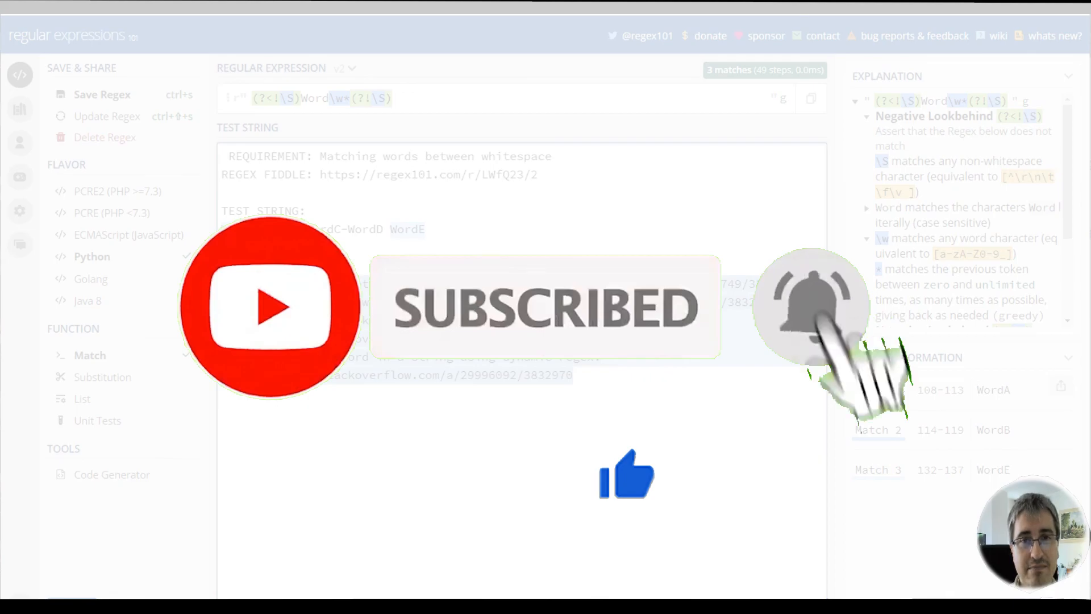